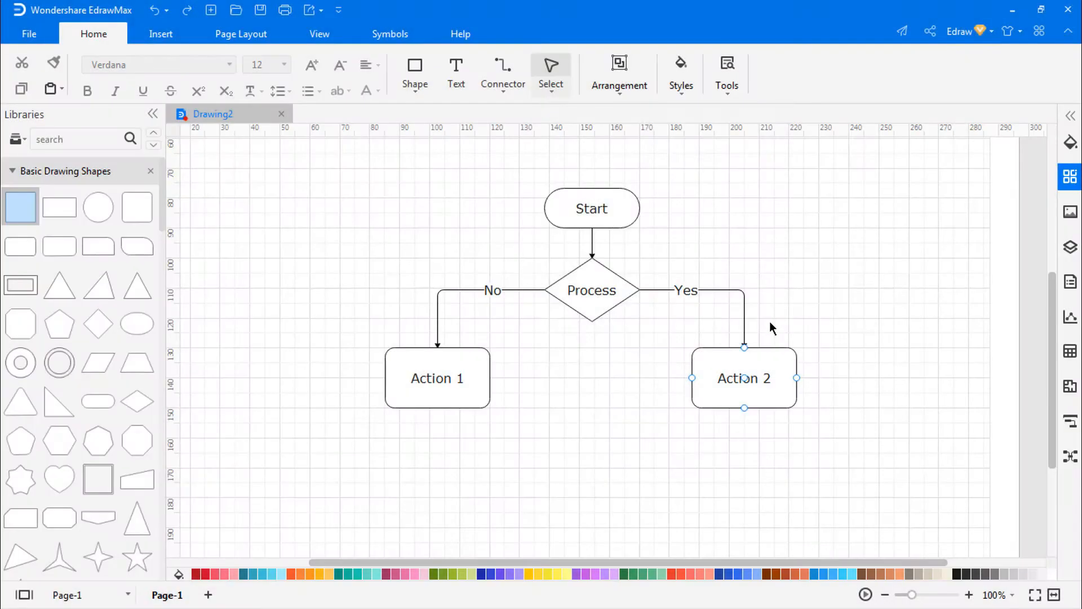
Open the Theme pane from the right sidebar to choose a grey flowchart theme.
click(1071, 176)
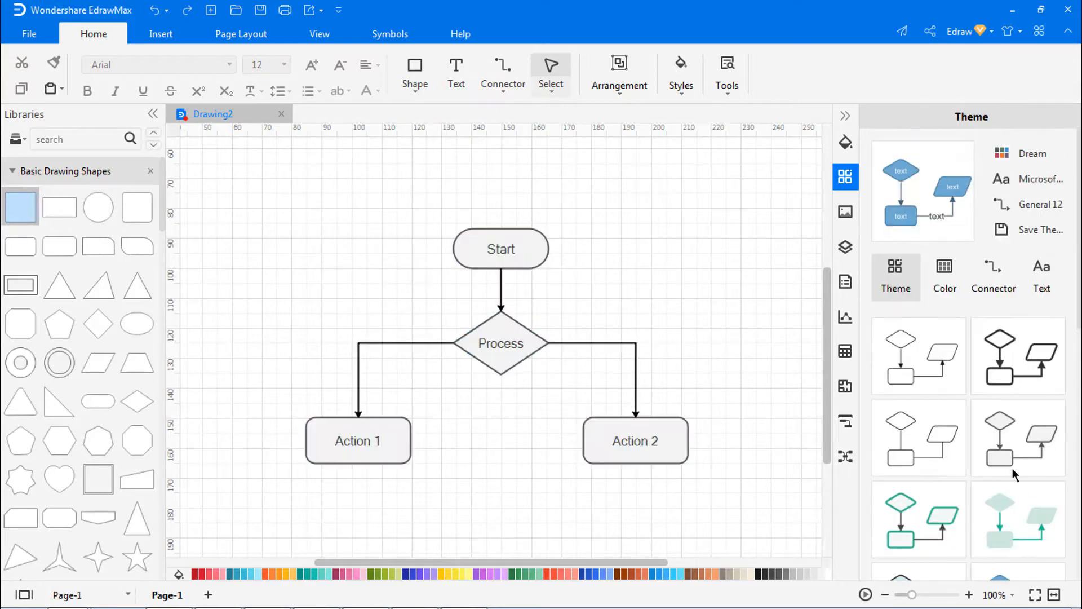
Apply the orange Antique colour scheme, then bring up the connector styles for General 8.
click(944, 276)
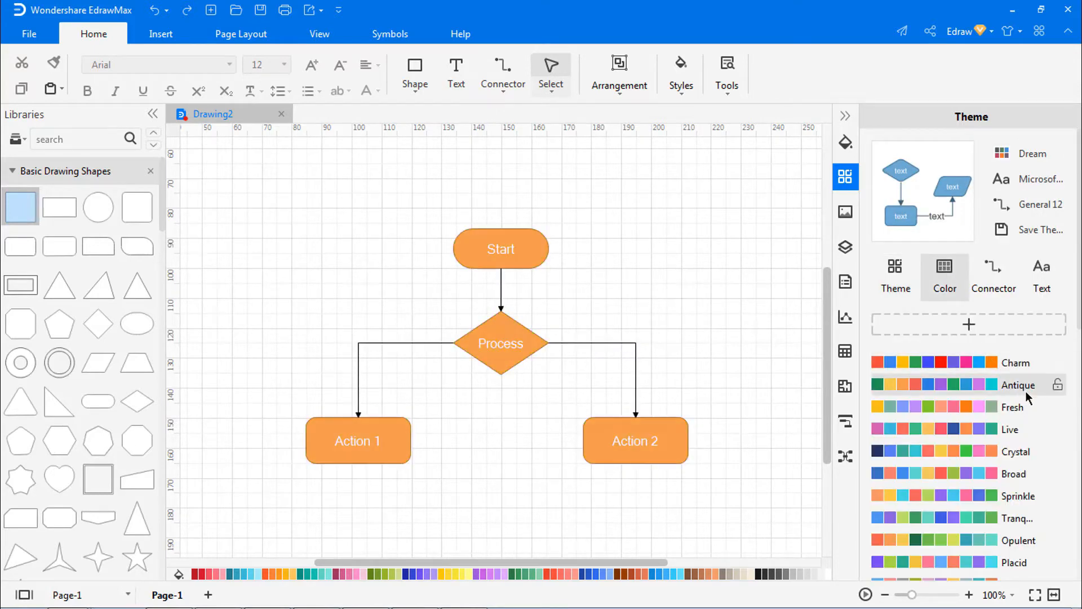
click(931, 384)
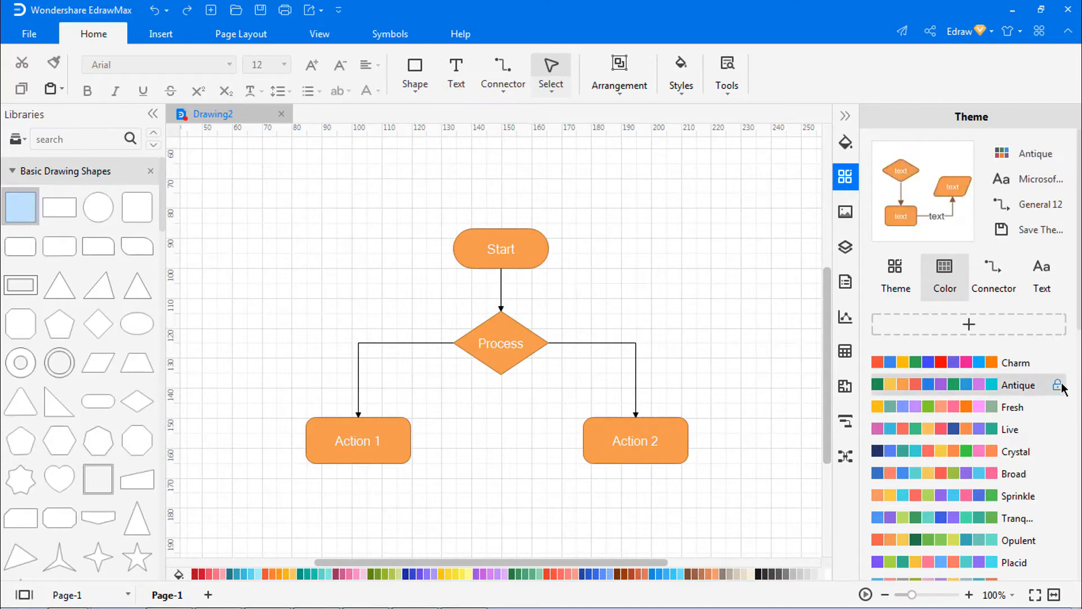
click(993, 276)
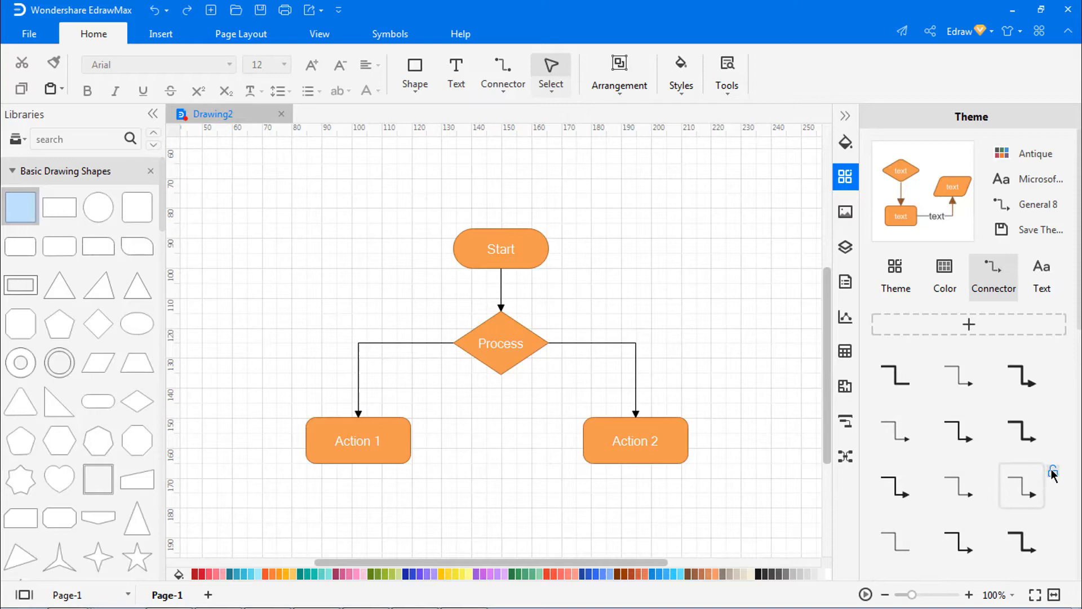
Set the theme font to Arial and save the style as 'New theme'.
click(1042, 276)
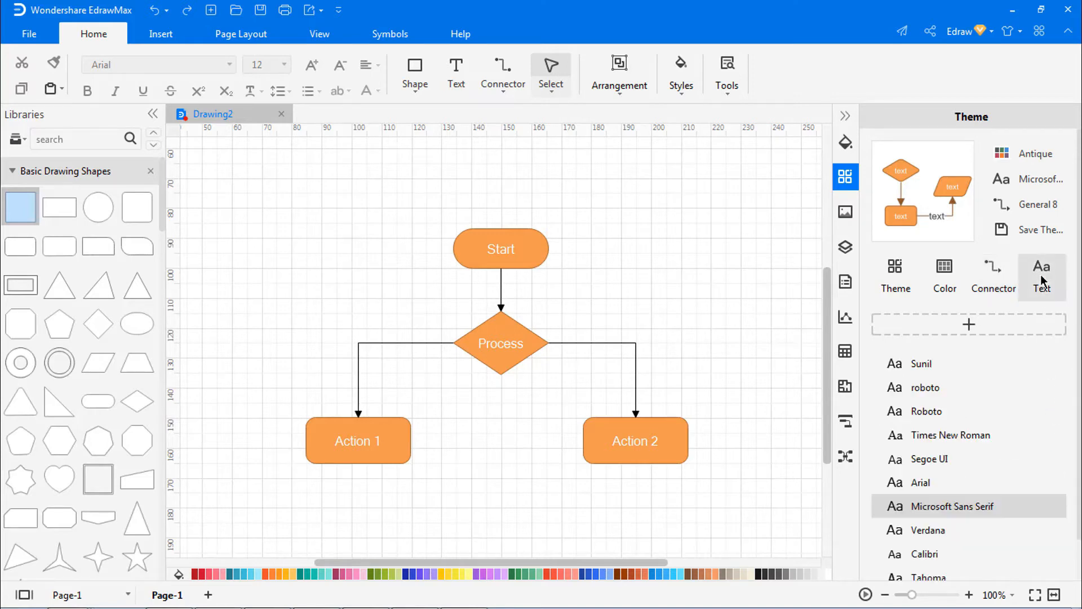
mouse_move(950, 482)
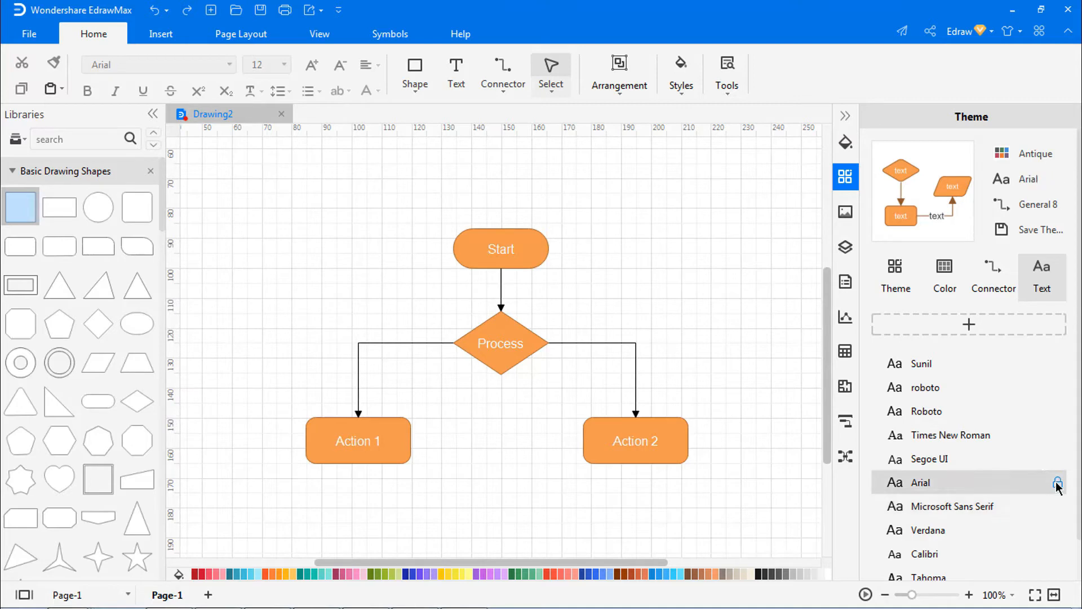
click(1042, 230)
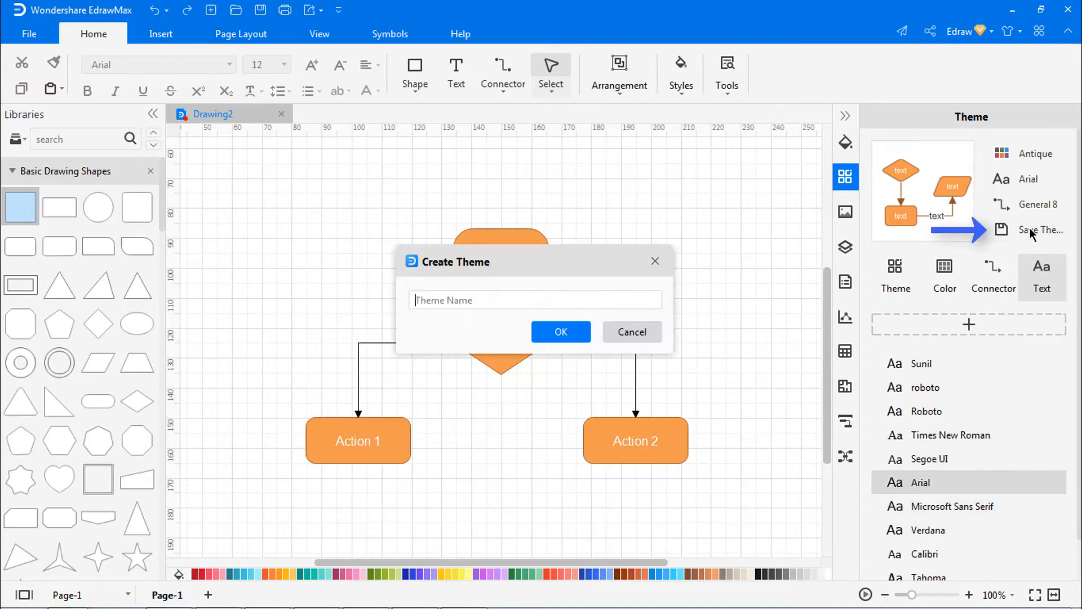
text(New)
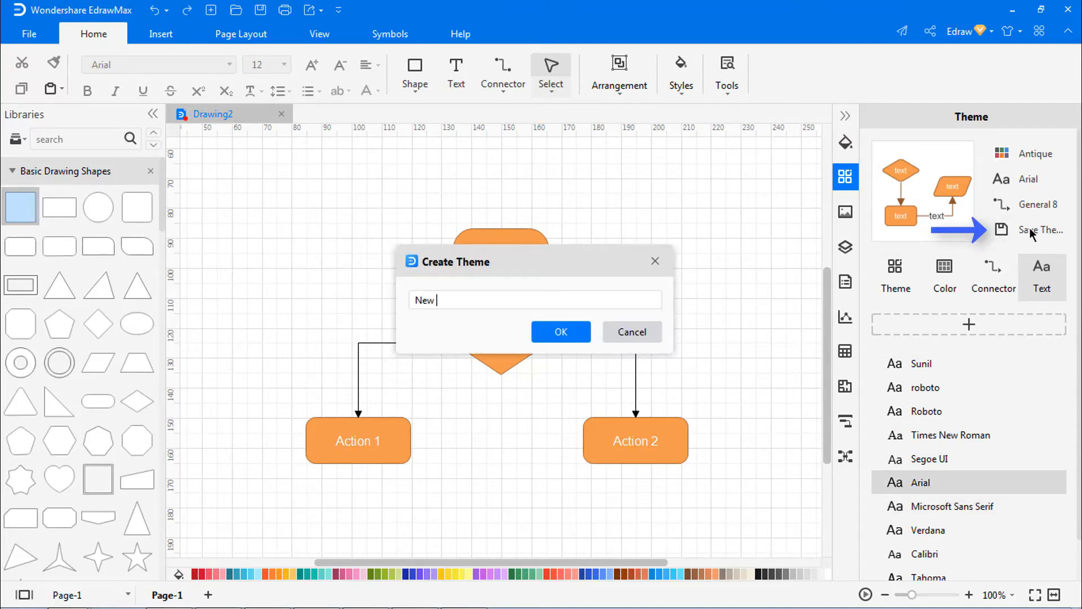
text(theme)
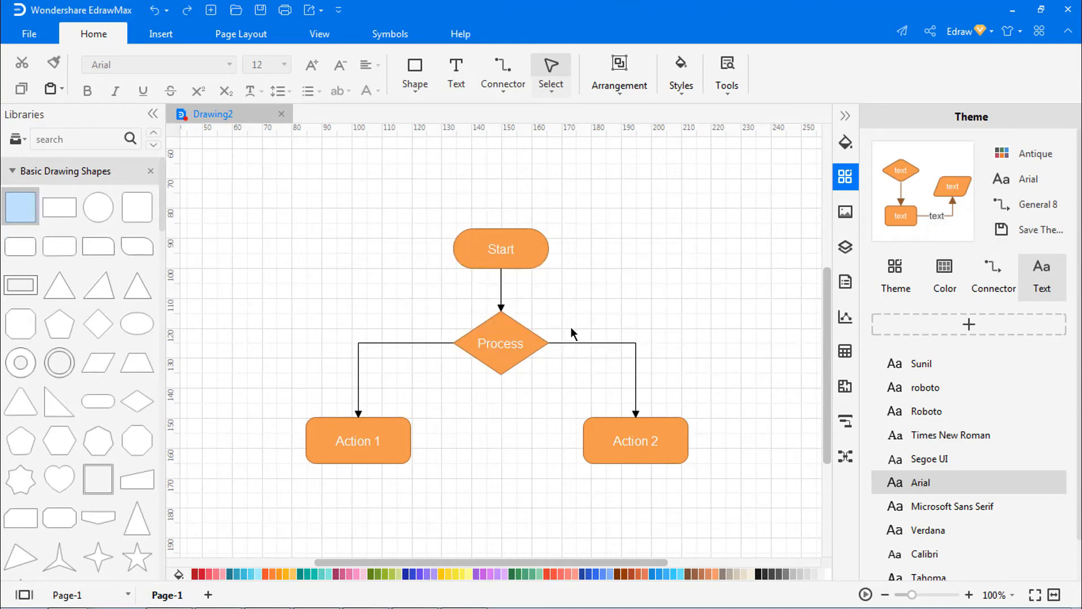
Show the Theme tab list with the saved orange custom theme listed first.
click(895, 276)
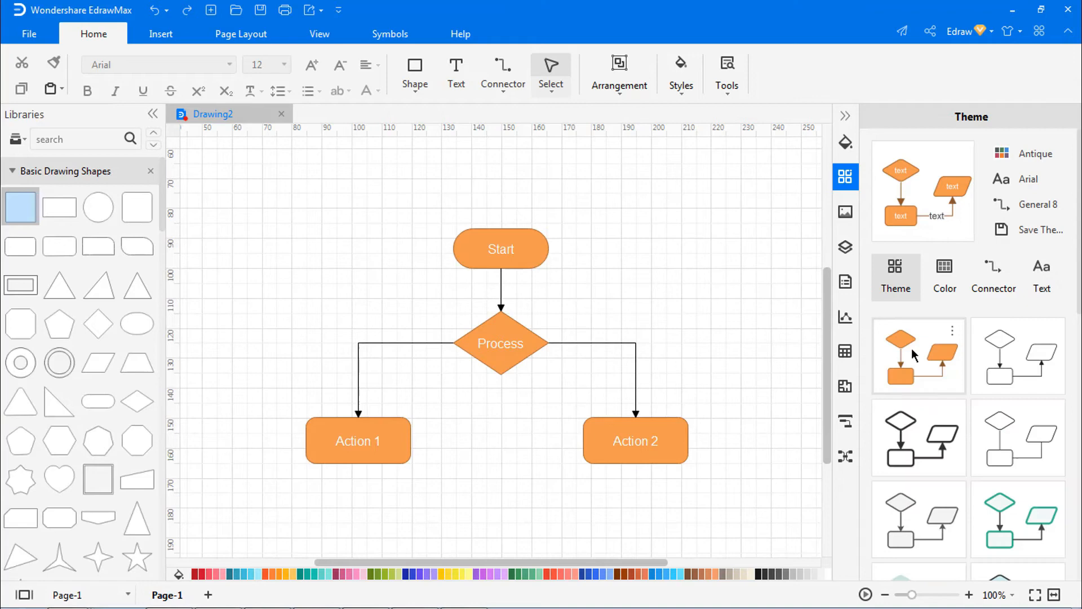
mouse_move(951, 342)
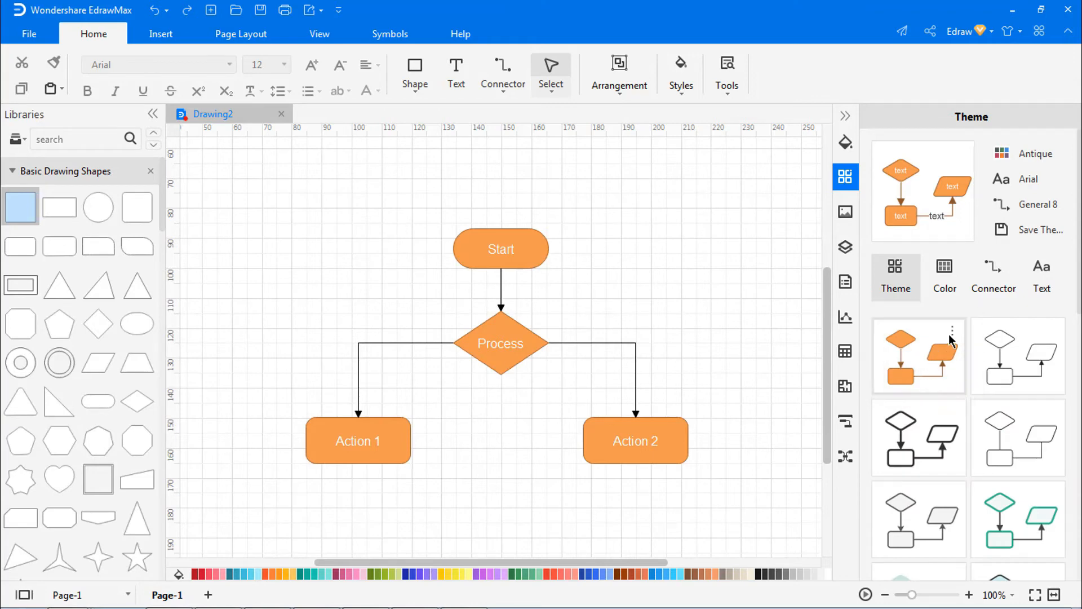